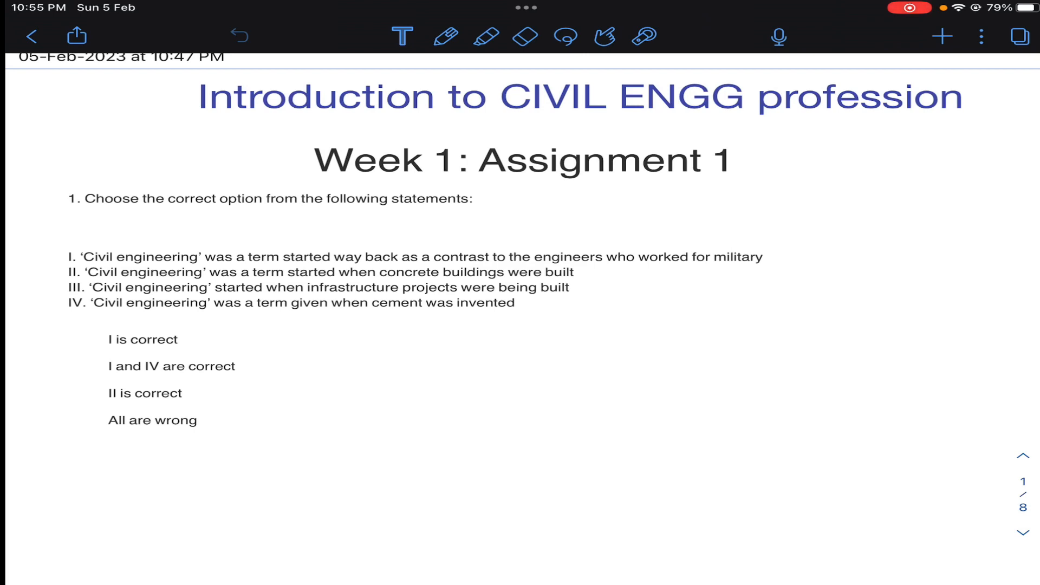
Scroll past the assignment title until question 1 and its four options show.
{"action": "scroll", "scroll_direction": "up", "scroll_amount": 3}
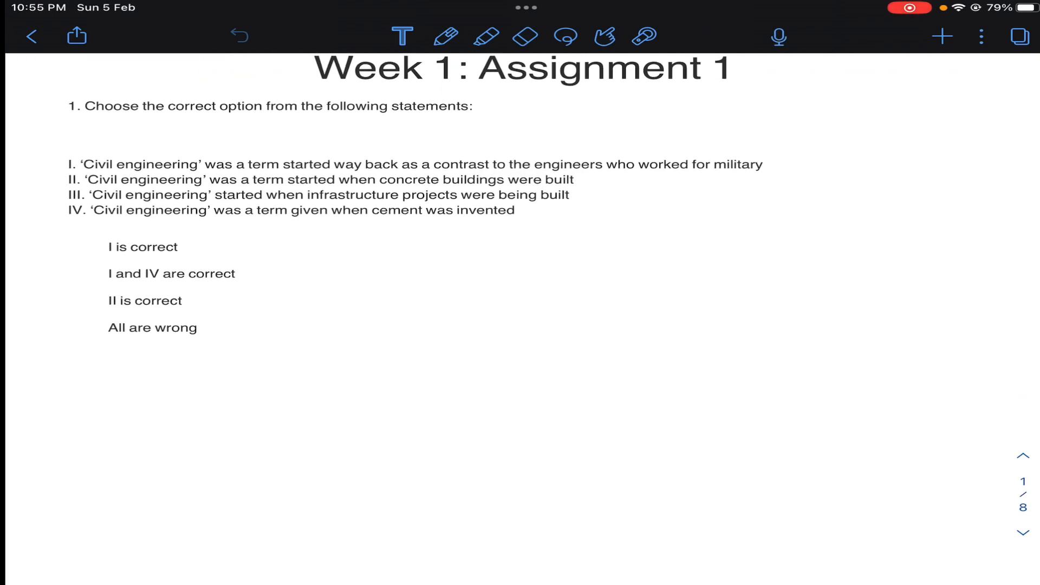
{"action": "scroll", "scroll_direction": "up", "scroll_amount": 3}
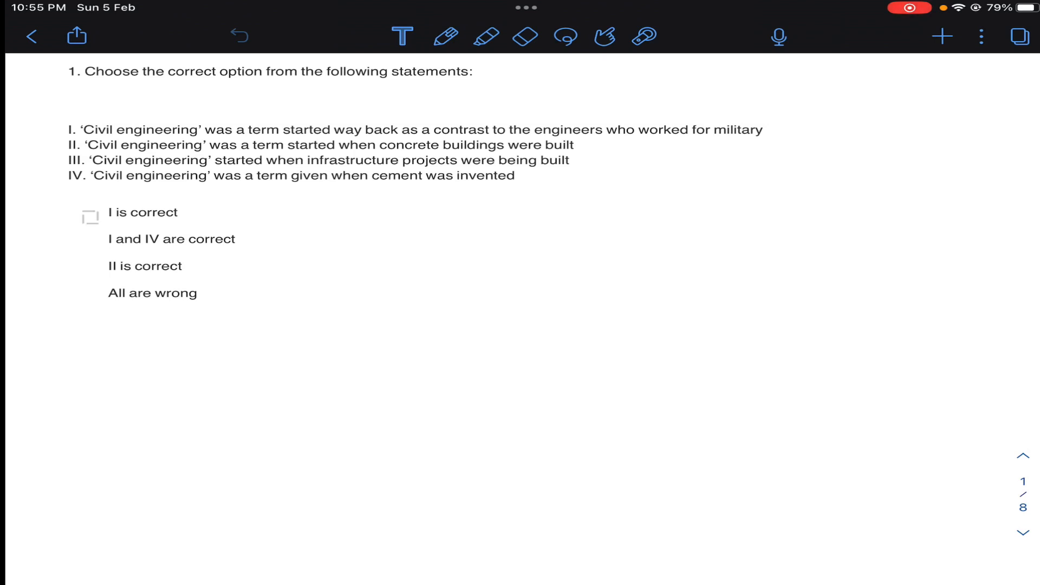
With the pen, letter question 1's options a–d, tick statement I and cross out wrong statements.
{"action": "left_click", "coordinate": [445, 36]}
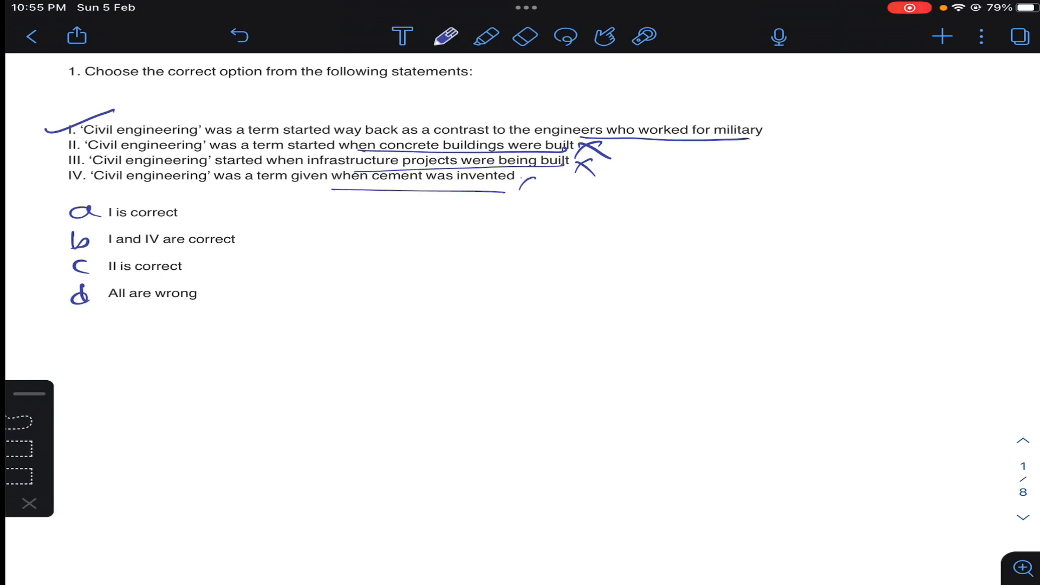
{"action": "scroll", "scroll_direction": "up", "scroll_amount": 3}
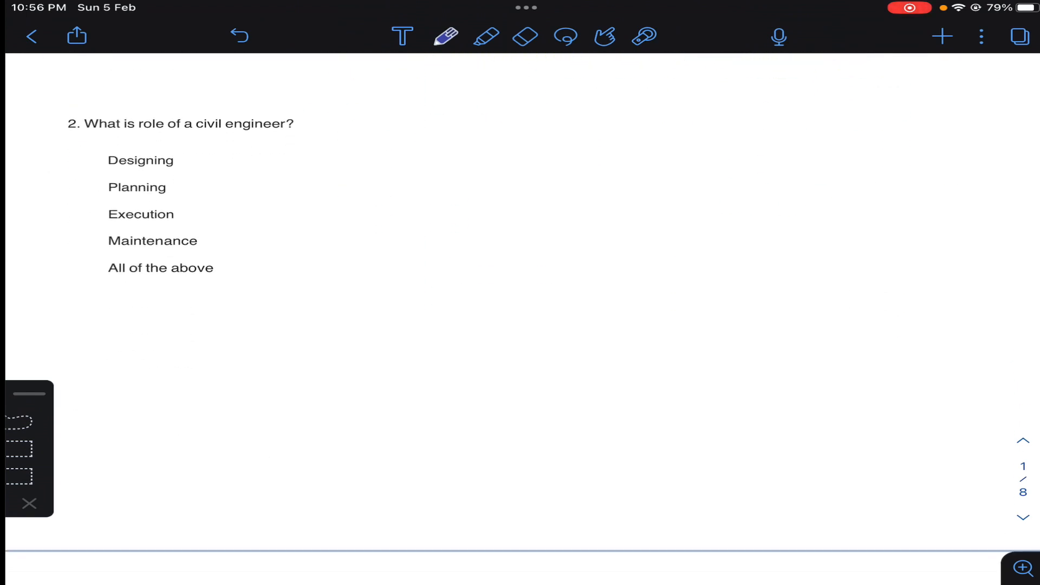
Letter options a–e, bracket planning, designing, execution, maintenance, and tick option e.
{"action": "scroll", "scroll_direction": "up", "scroll_amount": 3}
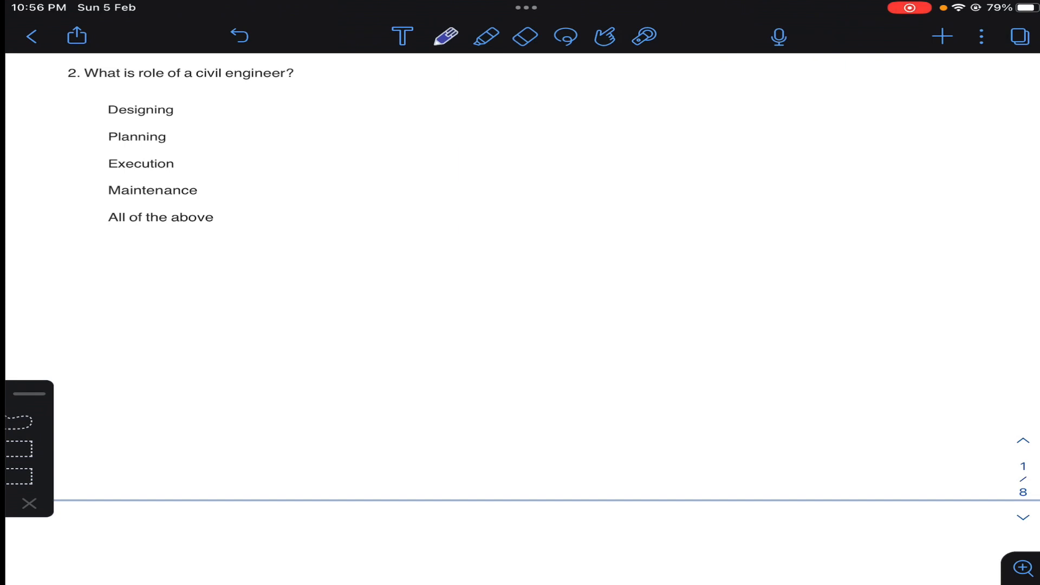
{"action": "left_click_drag", "start_coordinate": [73, 103], "coordinate": [86, 136]}
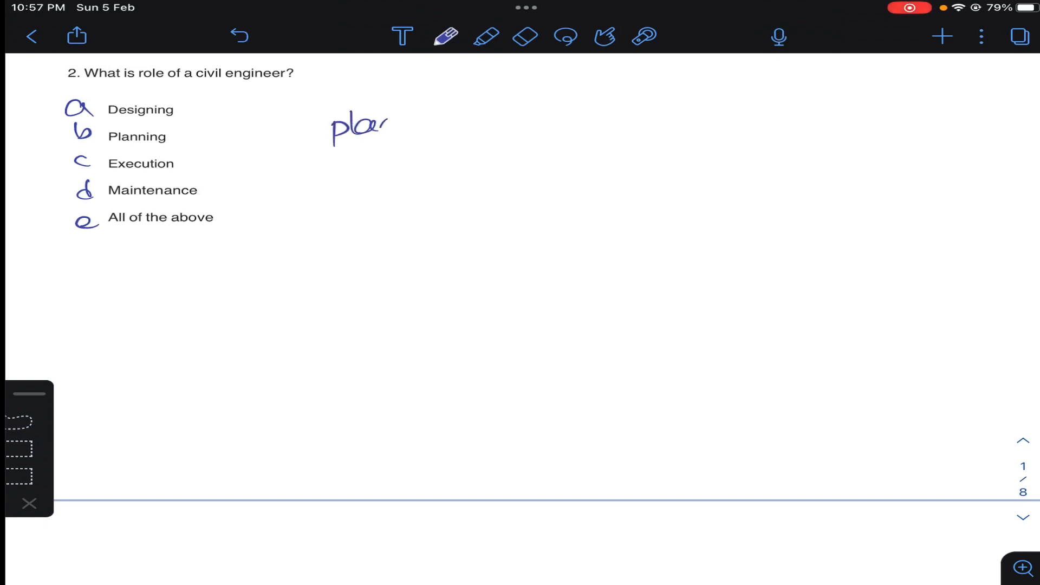
{"action": "left_click_drag", "start_coordinate": [385, 126], "coordinate": [464, 133]}
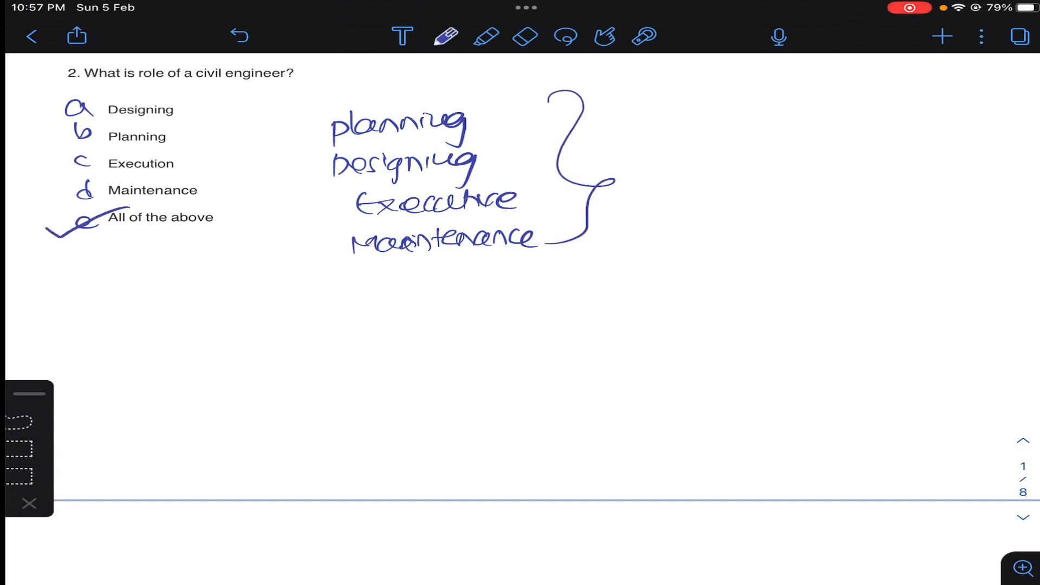
{"action": "scroll", "scroll_direction": "down", "scroll_amount": 3}
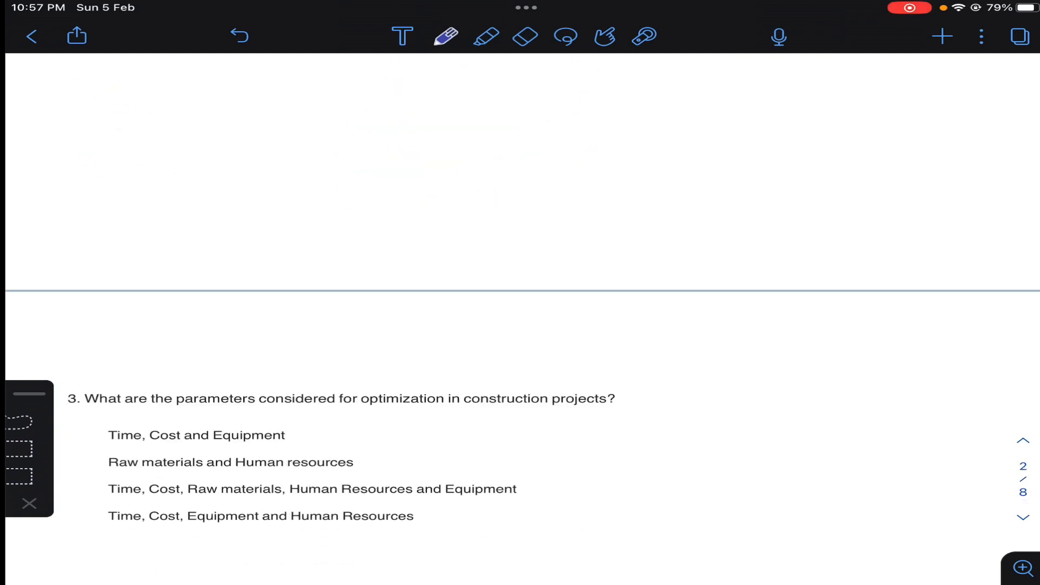
Handwrite option letters beside question 3's answer choices.
{"action": "scroll", "scroll_direction": "up", "scroll_amount": 3}
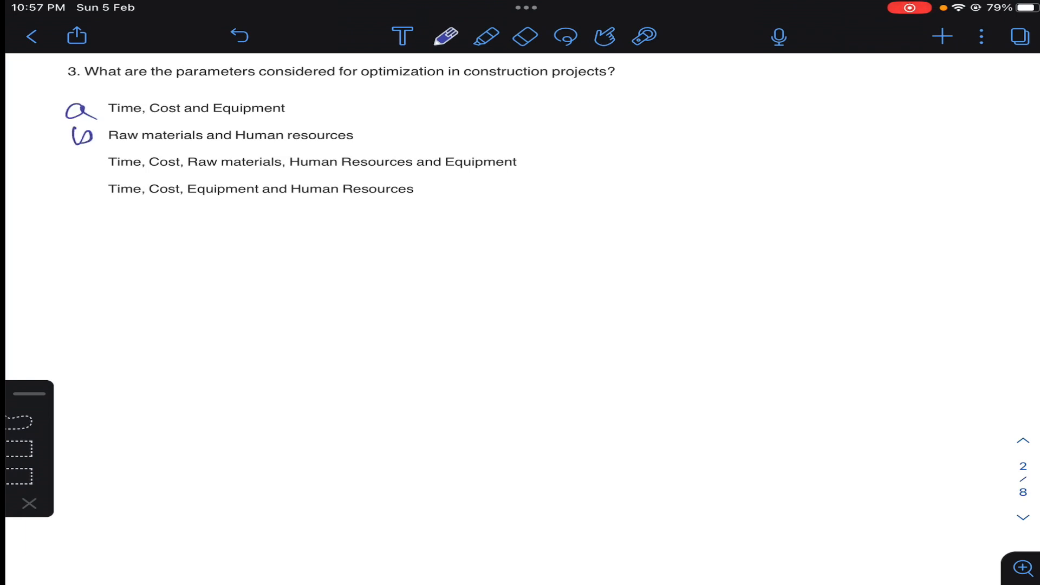
{"action": "left_click_drag", "start_coordinate": [80, 161], "coordinate": [83, 196]}
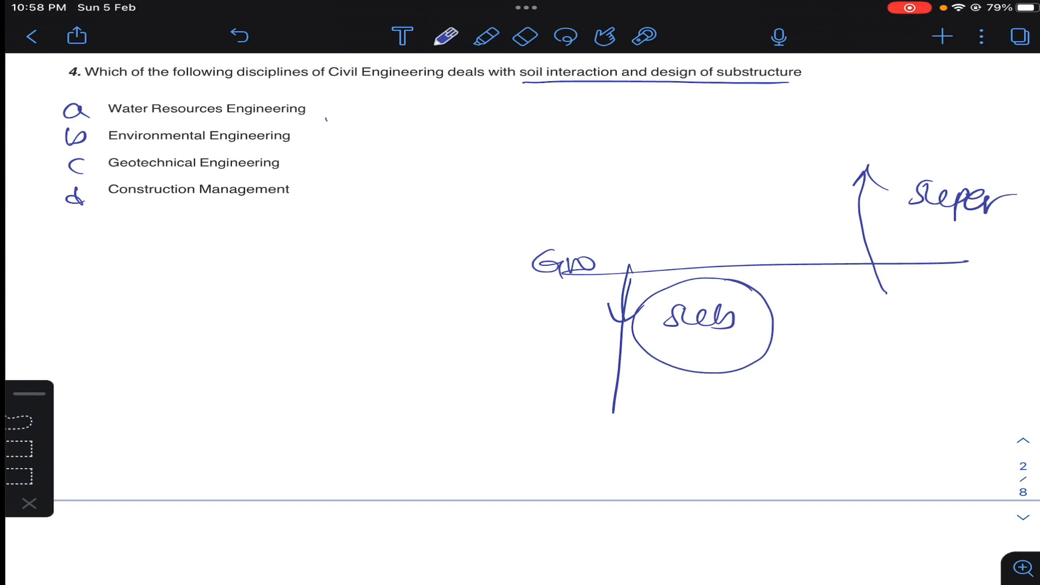
Draw a ground line with a circled substructure below and an arrow up to superstructure.
{"action": "left_click_drag", "start_coordinate": [325, 112], "coordinate": [464, 110]}
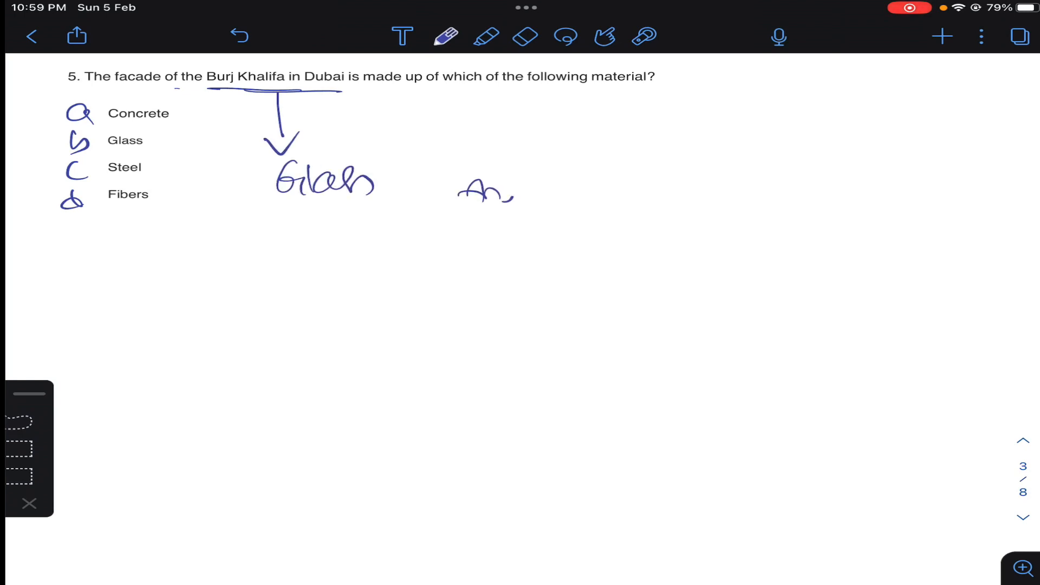
Underline 'Burj Khalifa in Dubai' and write 'Glass' beneath it with a downward arrow.
{"action": "left_click_drag", "start_coordinate": [457, 166], "coordinate": [550, 212]}
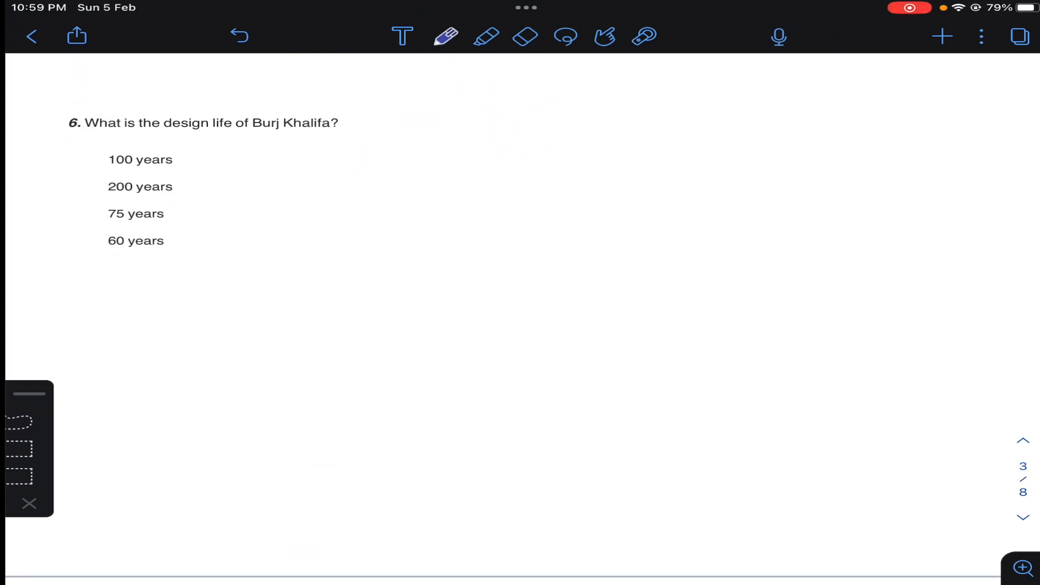
Tick option a and note a circled '100 years', 828 m, 160 stories, world's tallest.
{"action": "scroll", "scroll_direction": "up", "scroll_amount": 3}
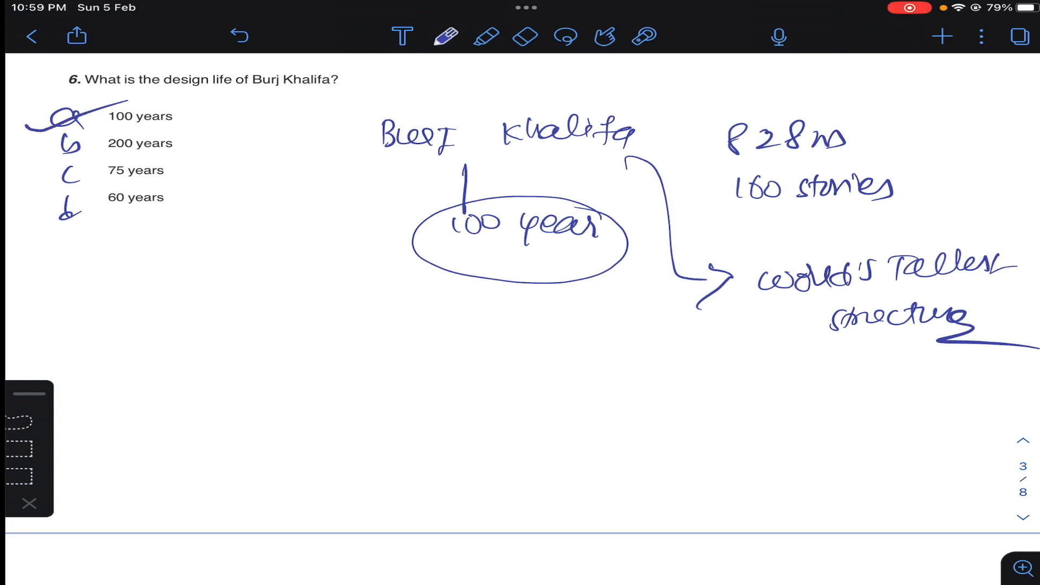
{"action": "scroll", "scroll_direction": "down", "scroll_amount": 3}
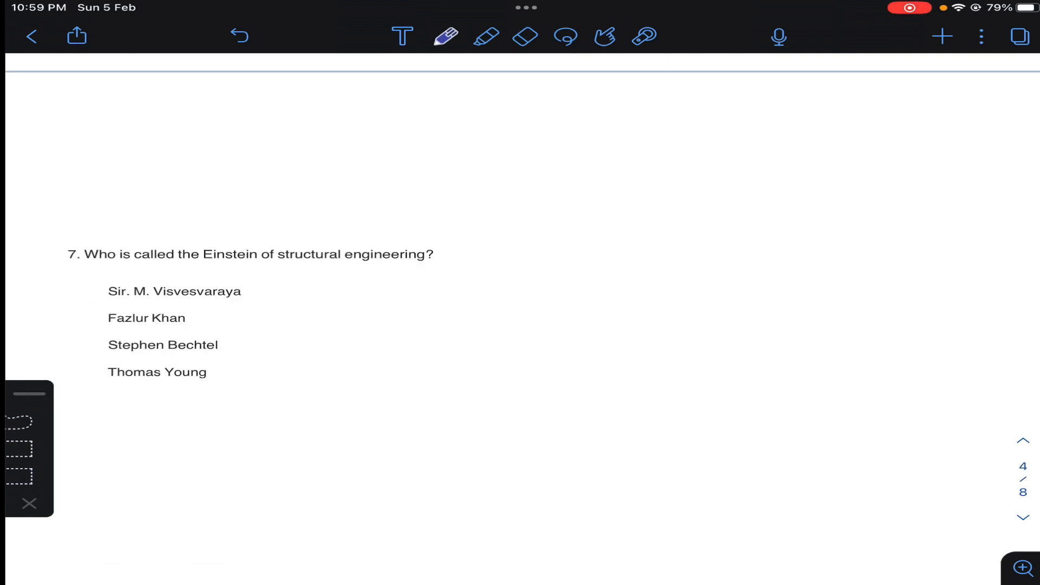
Handwrite a, b, c, d beside question 7's four options.
{"action": "scroll", "scroll_direction": "up", "scroll_amount": 3}
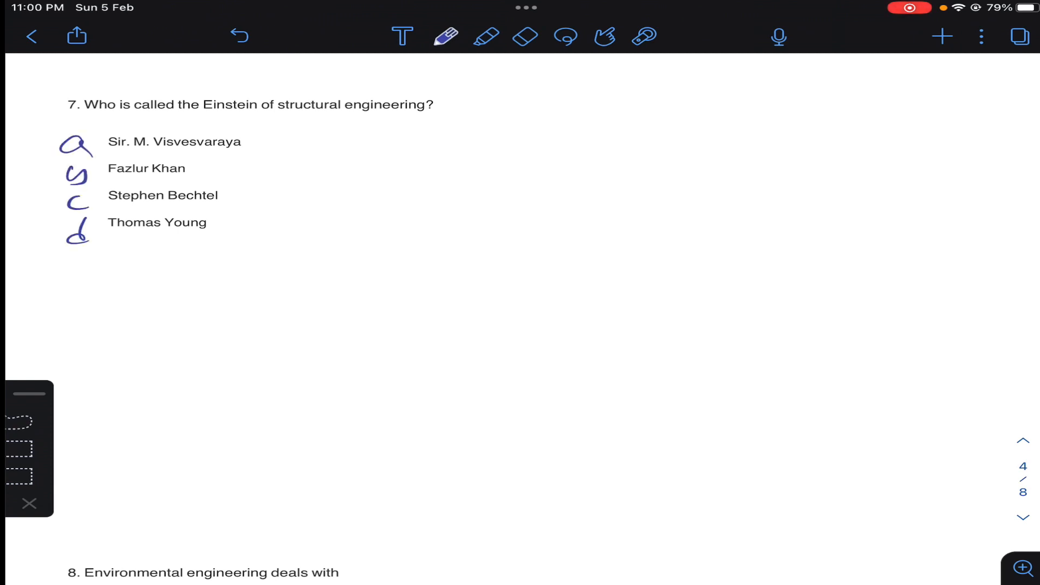
{"action": "left_click_drag", "start_coordinate": [96, 178], "coordinate": [282, 174]}
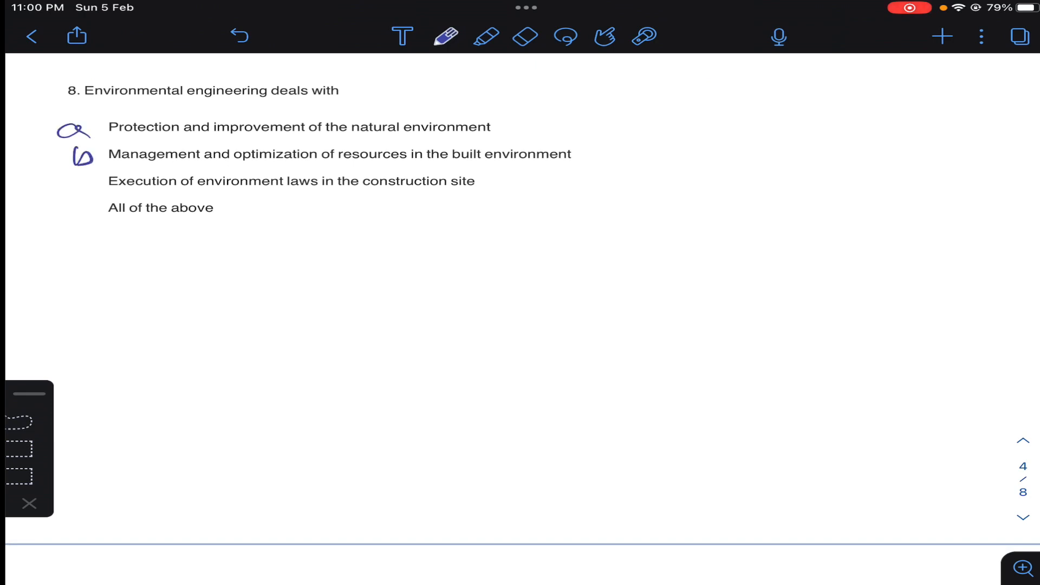
Write option letters beside question 8's environmental engineering choices.
{"action": "left_click_drag", "start_coordinate": [80, 181], "coordinate": [80, 212]}
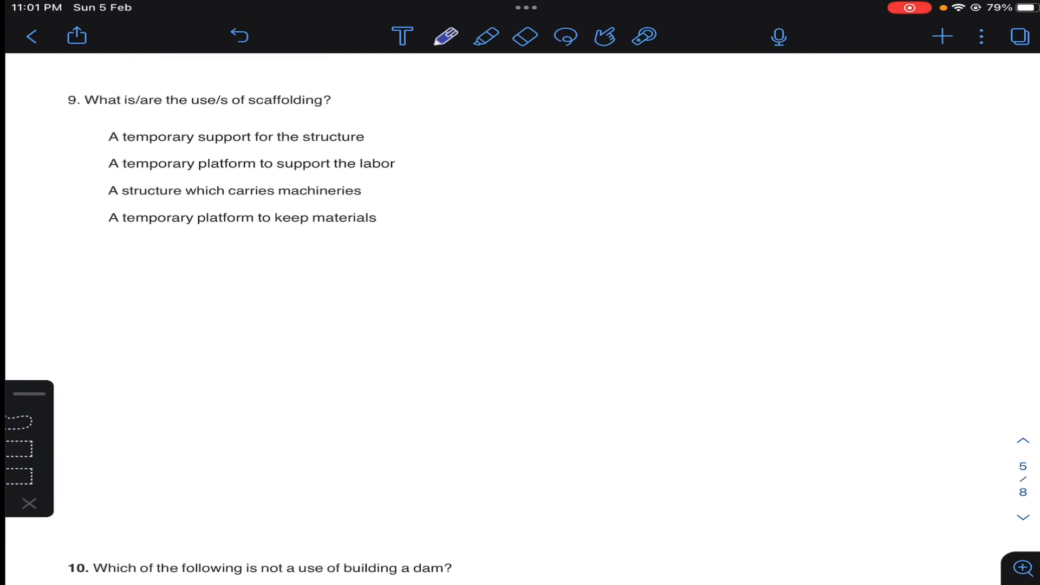
Letter question 9's scaffolding options a–d and underline the first three.
{"action": "left_click_drag", "start_coordinate": [83, 126], "coordinate": [79, 179]}
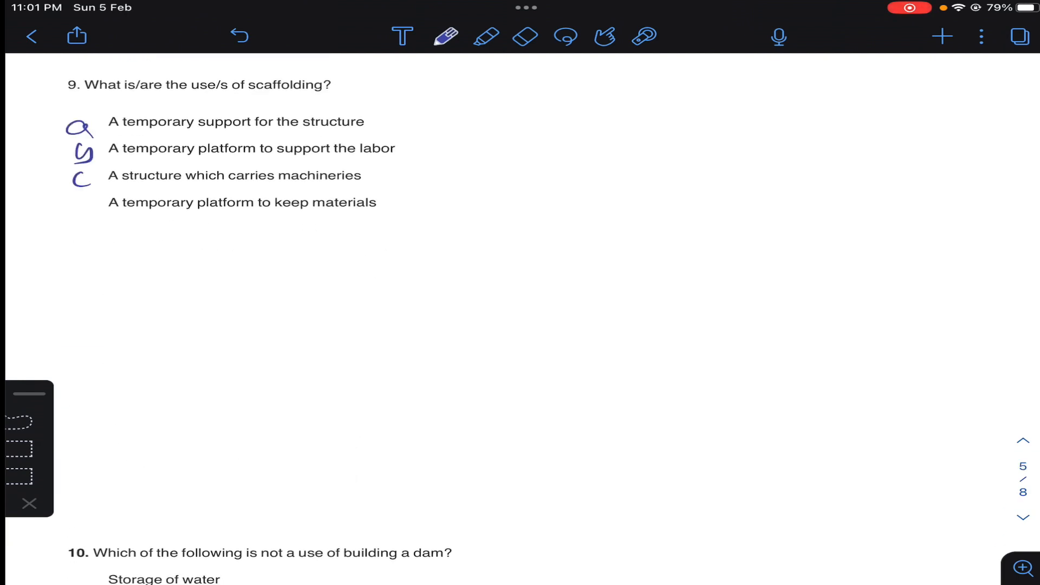
{"action": "left_click_drag", "start_coordinate": [73, 209], "coordinate": [83, 199]}
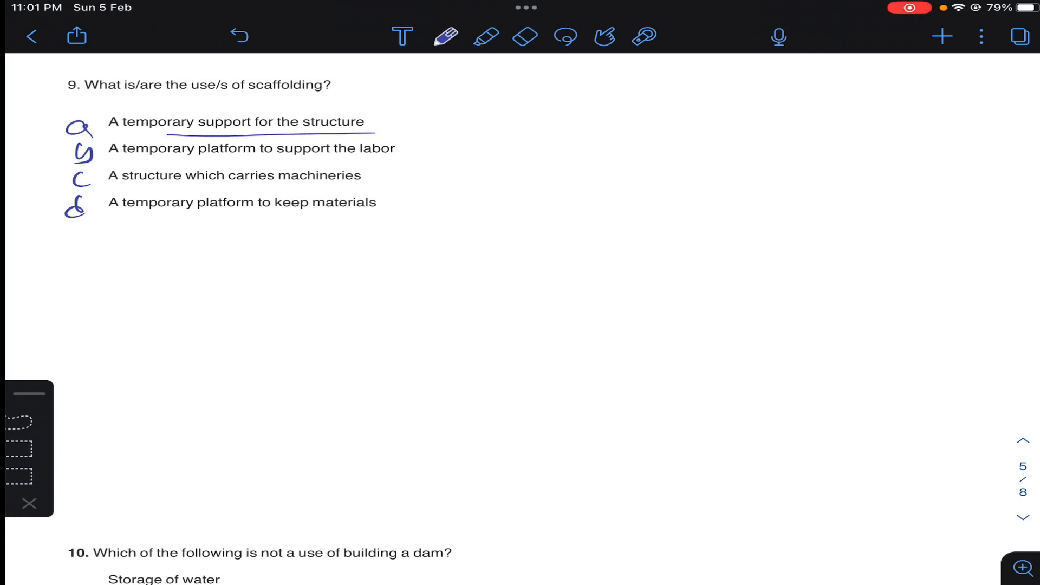
{"action": "left_click_drag", "start_coordinate": [239, 165], "coordinate": [411, 163]}
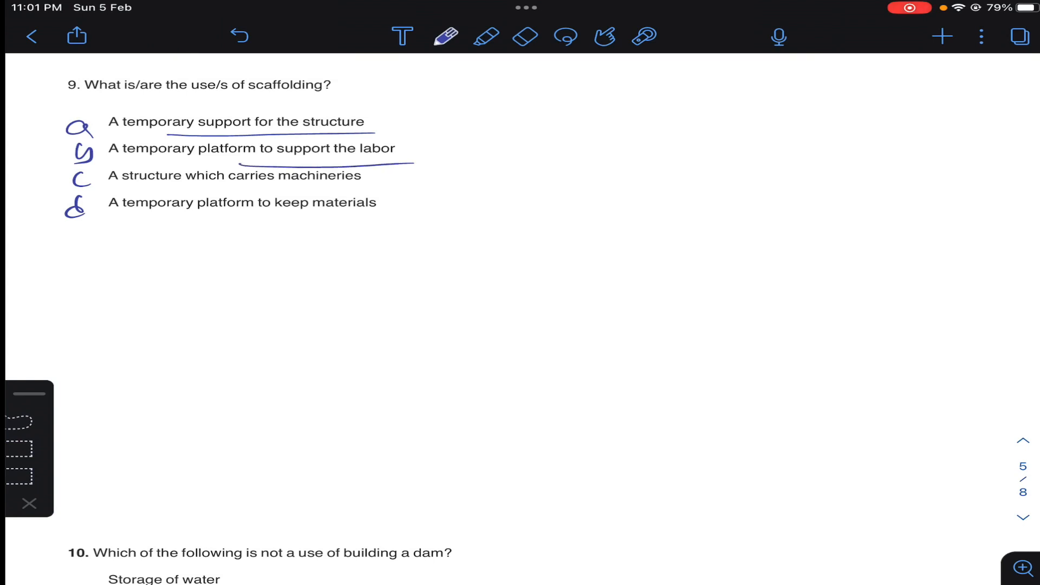
{"action": "left_click_drag", "start_coordinate": [222, 189], "coordinate": [381, 185]}
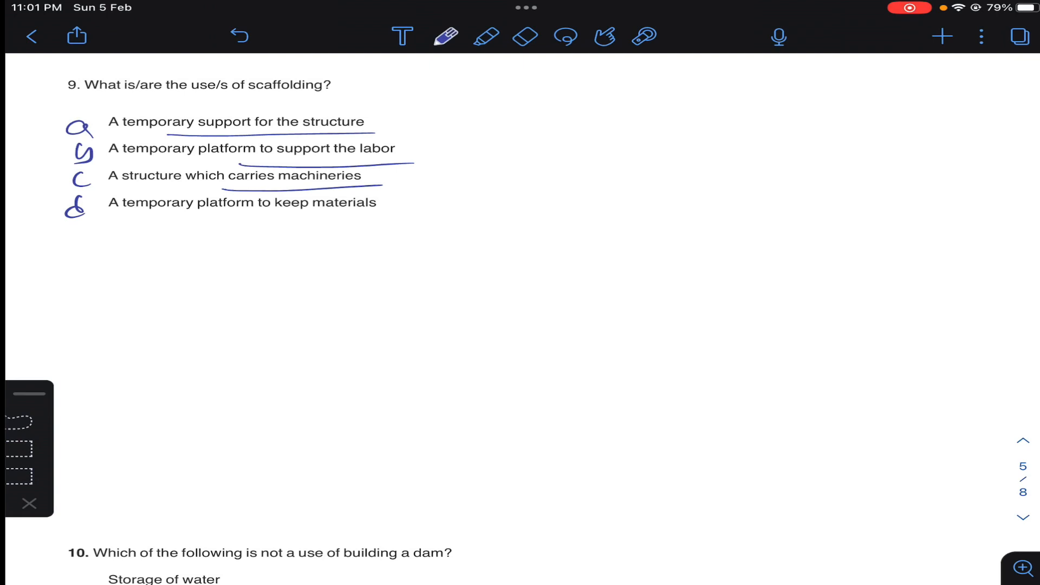
{"action": "left_click_drag", "start_coordinate": [245, 225], "coordinate": [369, 224]}
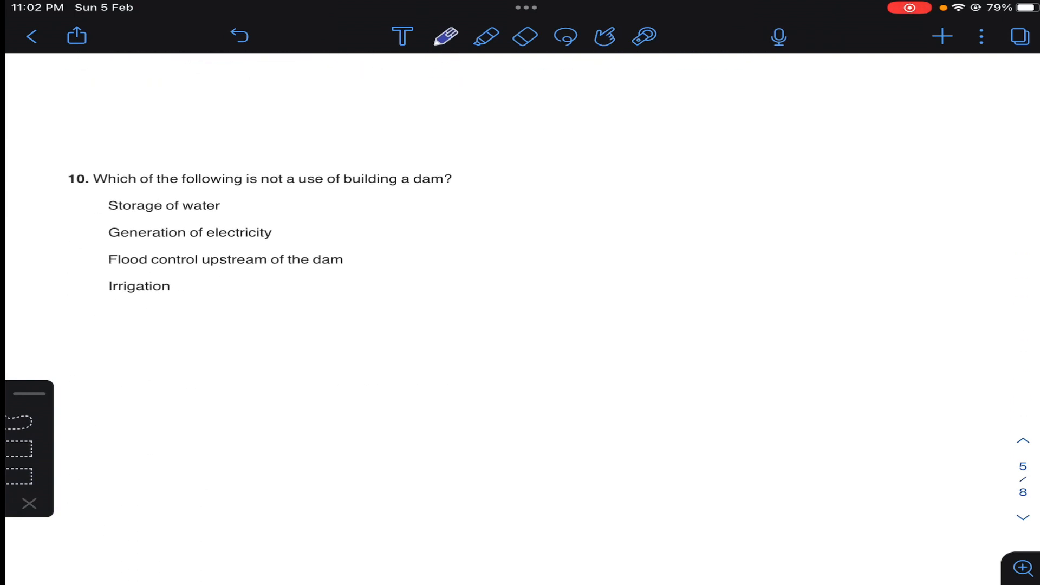
Write a–d beside question 10's options and mark 'Storage of water'.
{"action": "left_click_drag", "start_coordinate": [80, 149], "coordinate": [82, 212]}
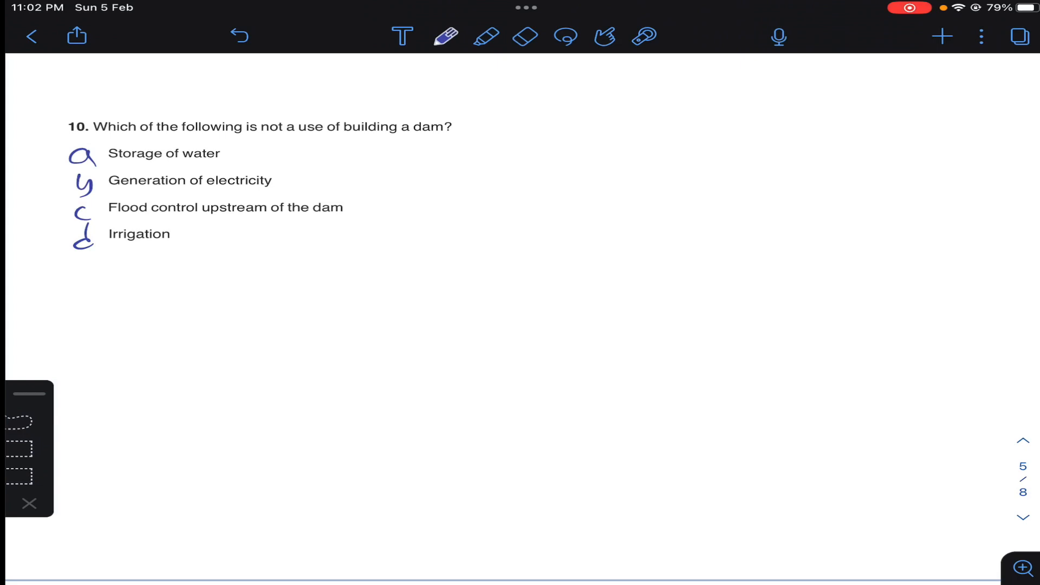
{"action": "left_click_drag", "start_coordinate": [342, 139], "coordinate": [494, 192]}
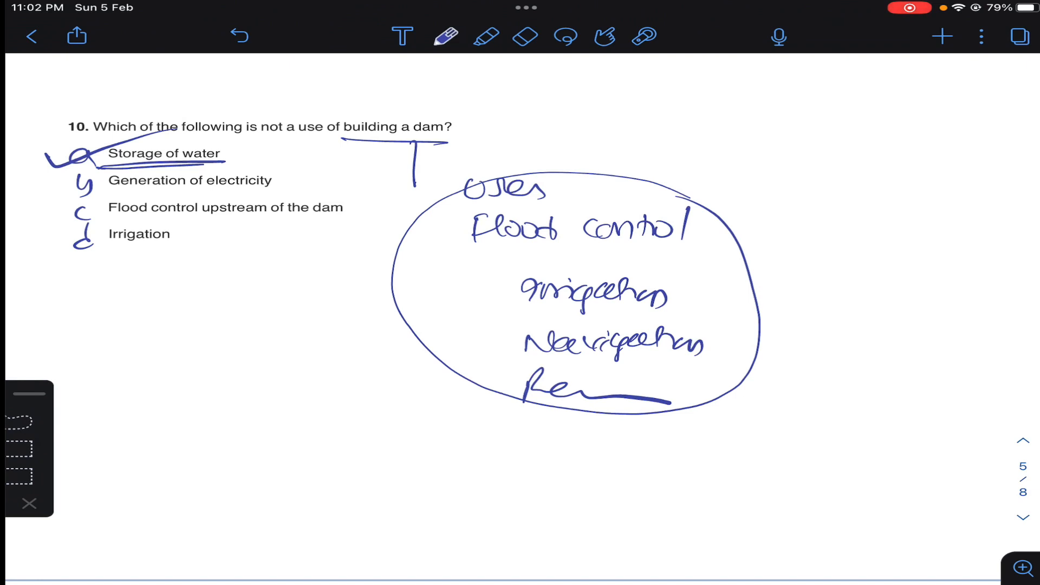
Scroll back to question 9 and draw a pen bracket beside its scaffolding options.
{"action": "scroll", "scroll_direction": "down", "scroll_amount": 3}
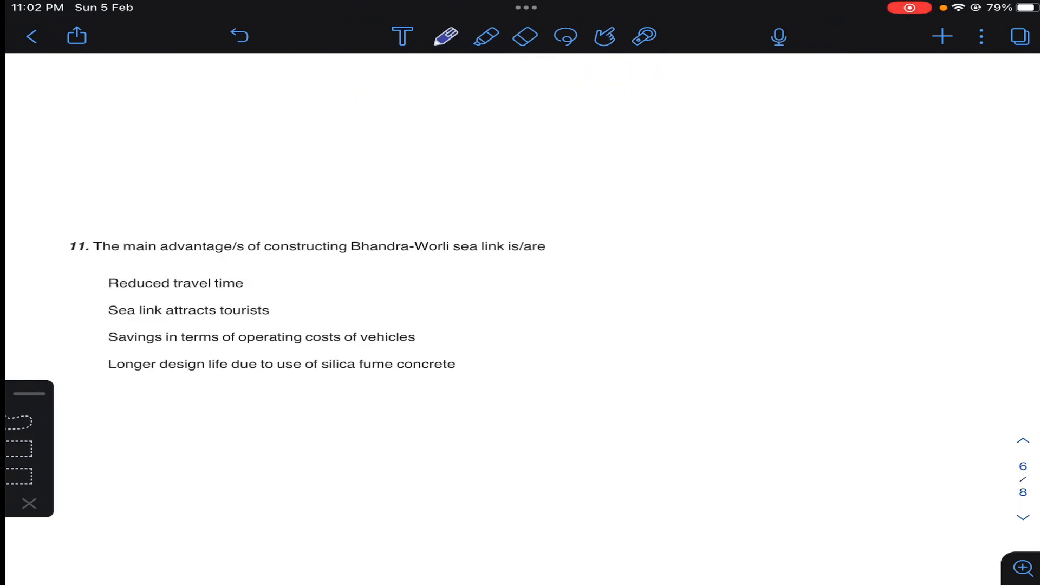
{"action": "scroll", "scroll_direction": "up", "scroll_amount": 3}
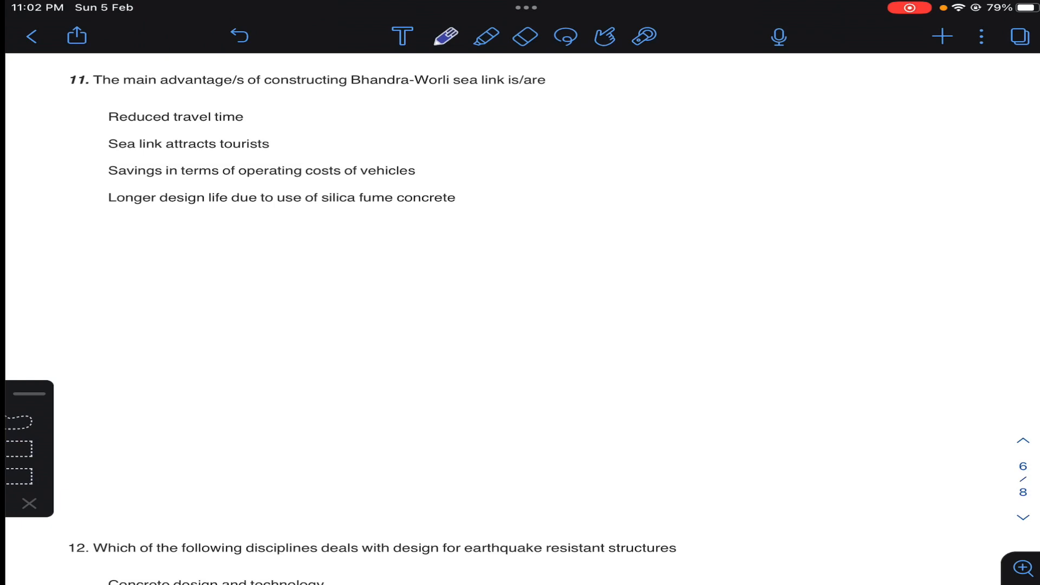
{"action": "left_click_drag", "start_coordinate": [66, 113], "coordinate": [79, 212]}
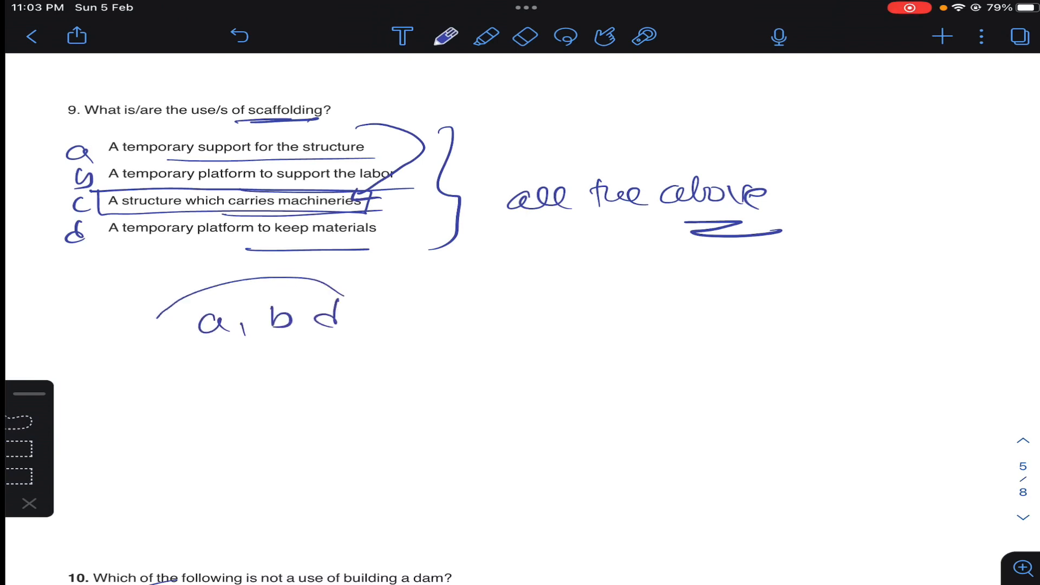
Scroll down toward question 12 on earthquake-resistant design.
{"action": "scroll", "scroll_direction": "down", "scroll_amount": 3}
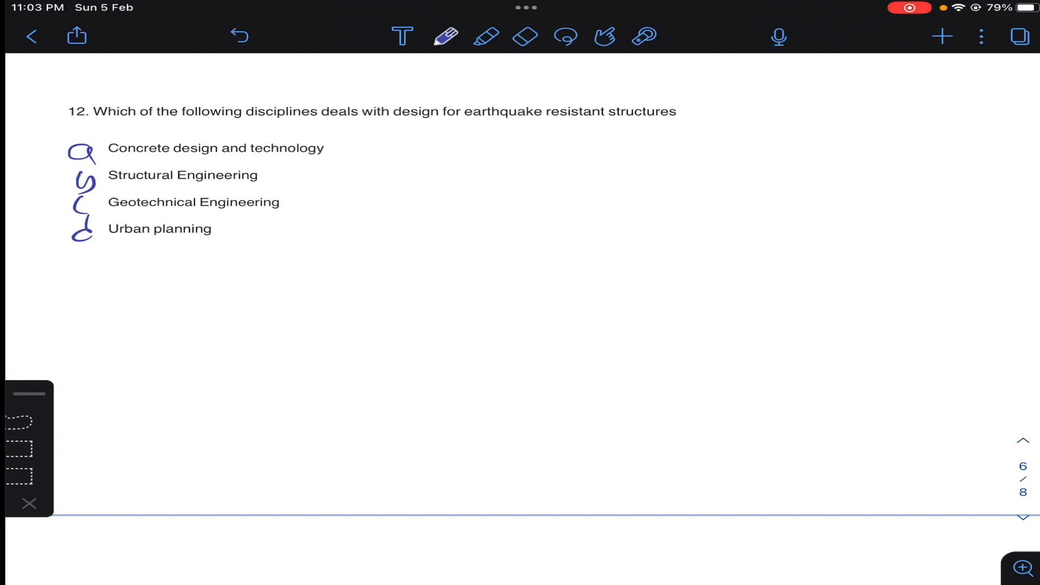
Underline and circle 'Structural Engineering' as question 12's answer.
{"action": "left_click_drag", "start_coordinate": [199, 189], "coordinate": [272, 187]}
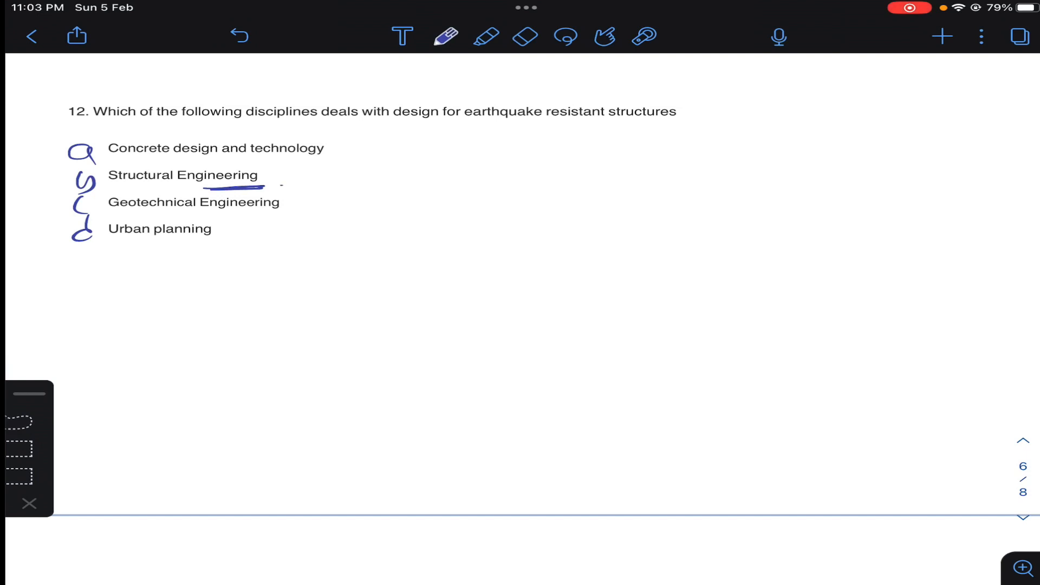
{"action": "left_click_drag", "start_coordinate": [282, 187], "coordinate": [425, 119]}
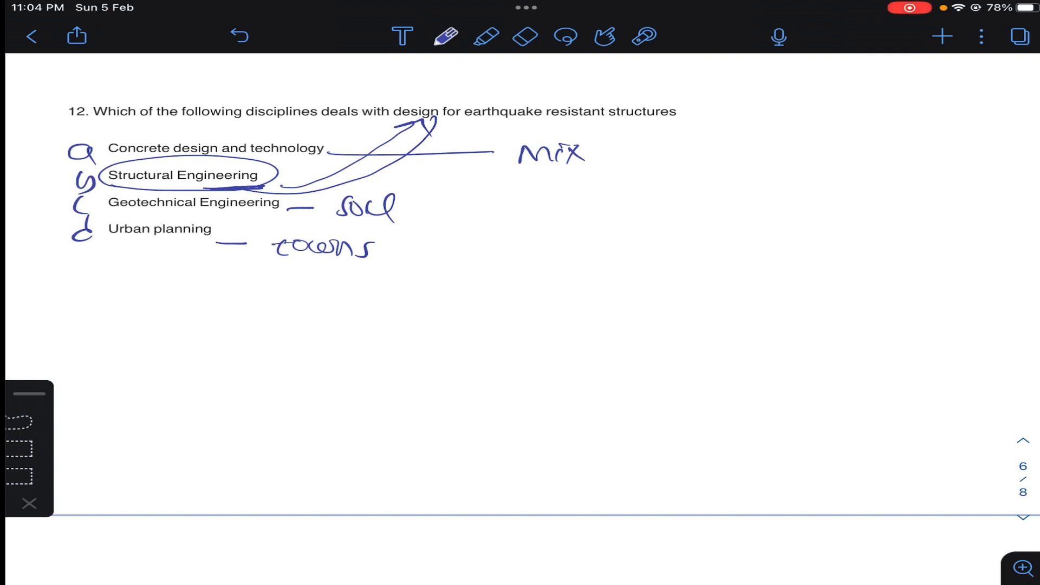
Scroll to question 13 and mark across its built-environment options with the pen.
{"action": "scroll", "scroll_direction": "down", "scroll_amount": 3}
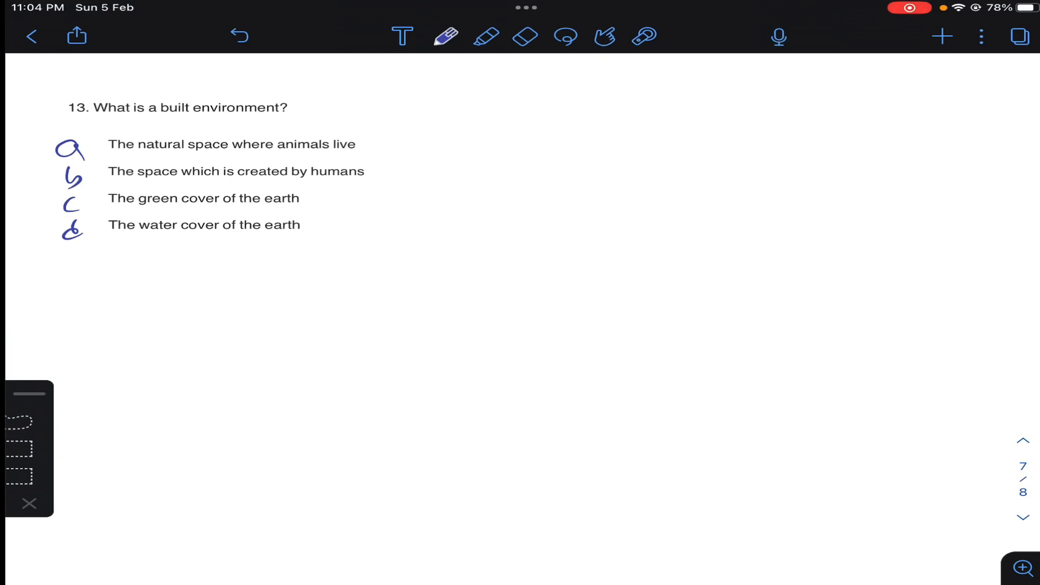
{"action": "left_click_drag", "start_coordinate": [113, 182], "coordinate": [345, 184]}
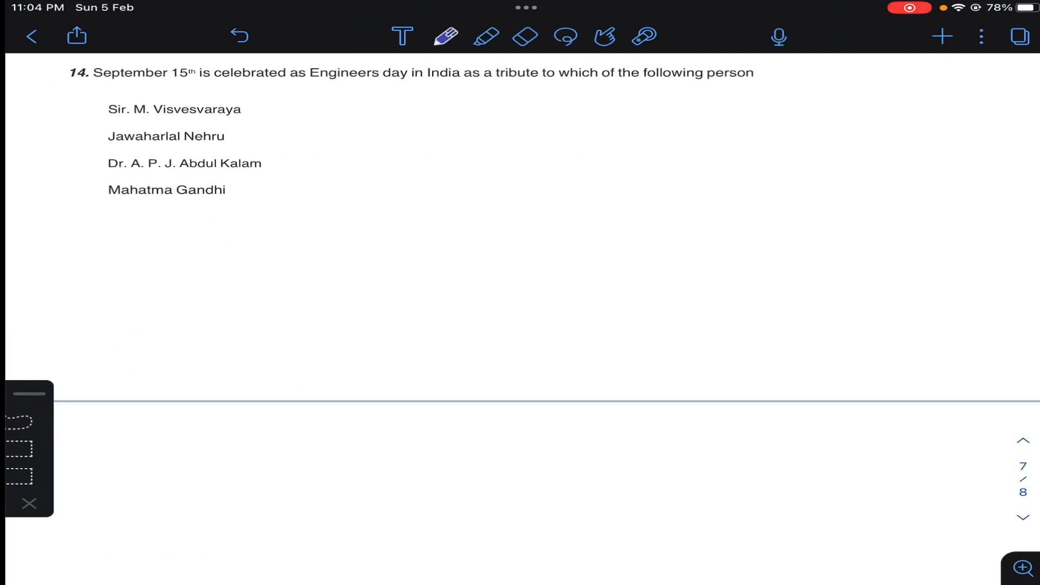
Letter question 14's options a–d and draw lines around the circled 1968 note.
{"action": "left_click_drag", "start_coordinate": [70, 106], "coordinate": [86, 145]}
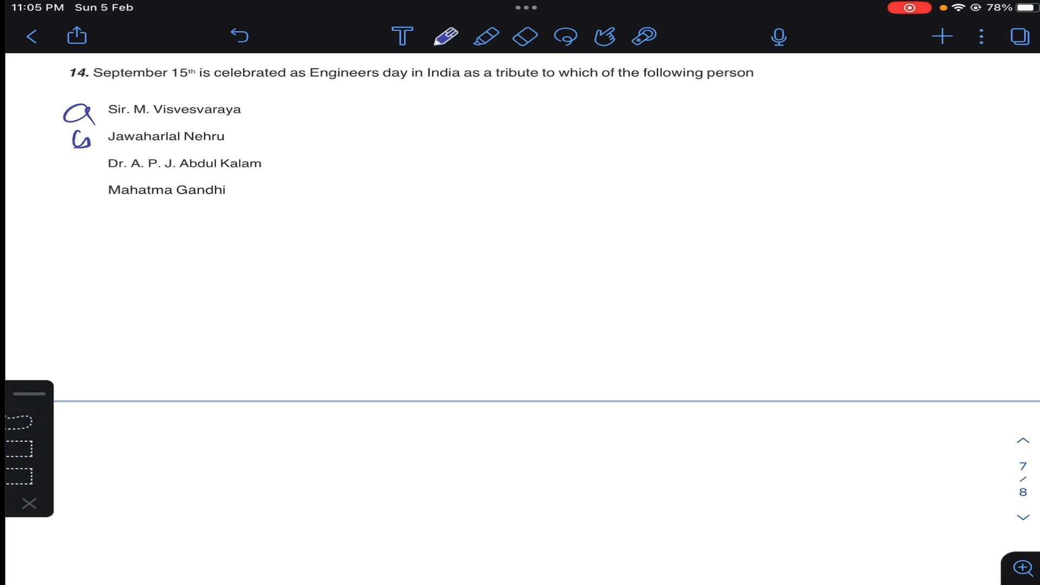
{"action": "left_click_drag", "start_coordinate": [77, 163], "coordinate": [77, 193]}
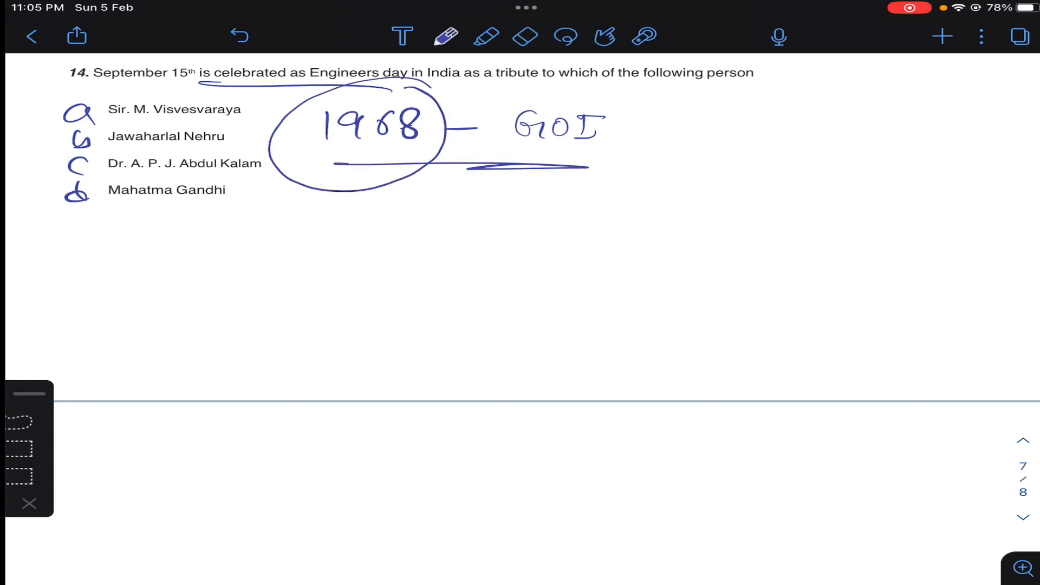
{"action": "left_click_drag", "start_coordinate": [381, 163], "coordinate": [383, 249]}
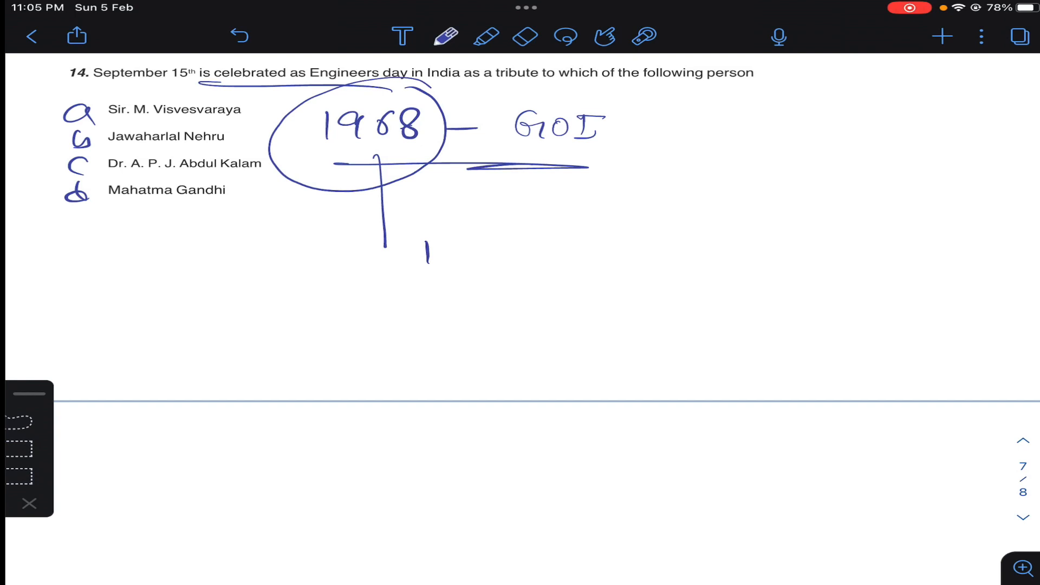
{"action": "left_click_drag", "start_coordinate": [425, 252], "coordinate": [524, 252]}
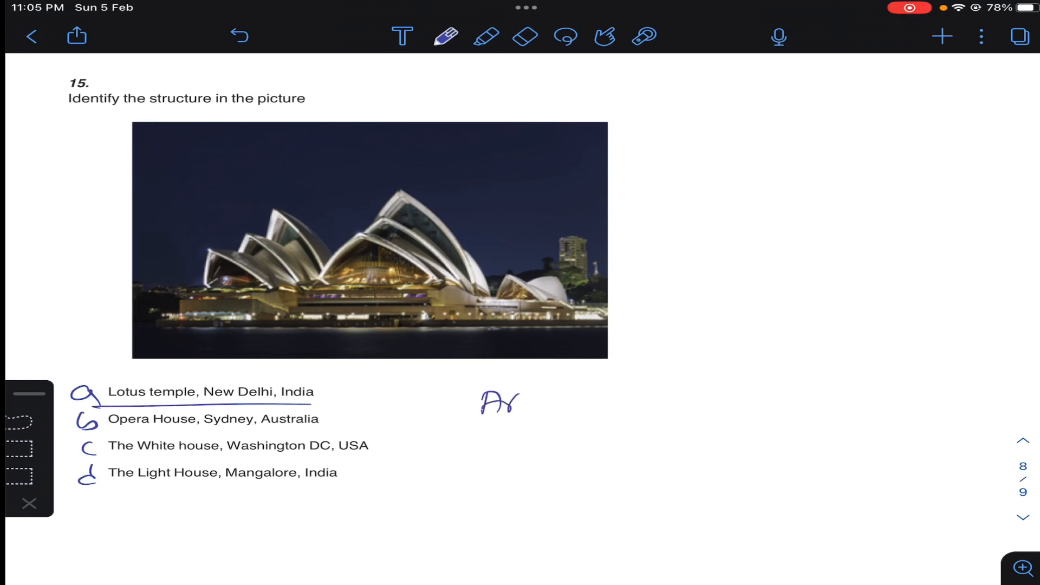
Handwrite 'Architec' as a note beside question 15's options.
{"action": "type", "text": "Architec"}
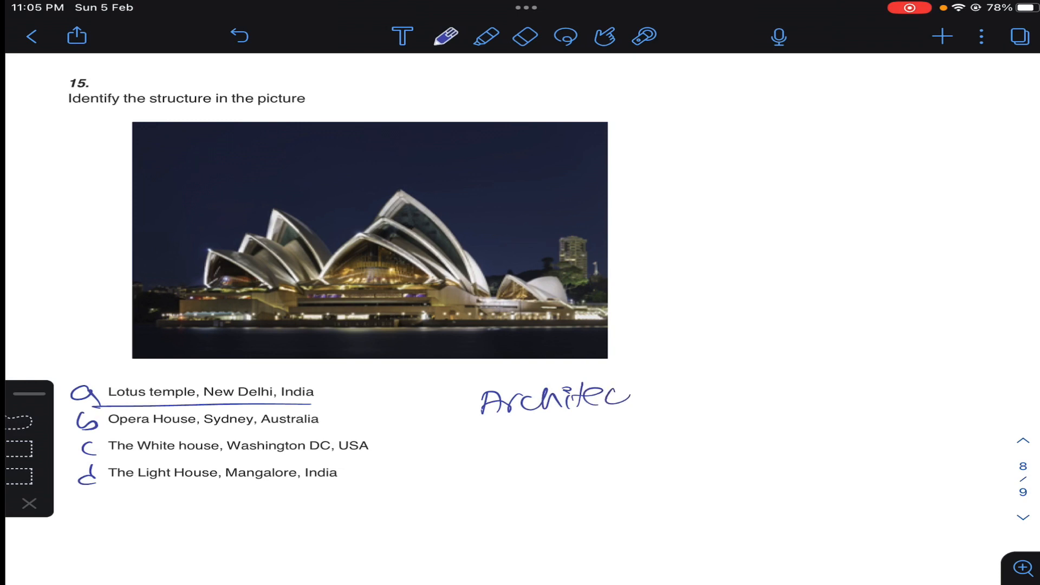